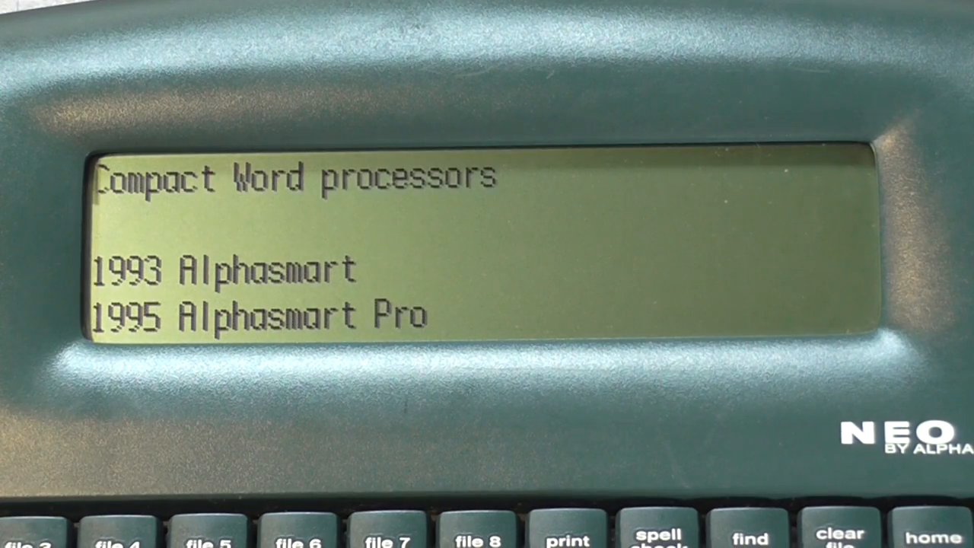
Step: Type 'The quick brown fox jumps over the lazy dog.' below the Writer models list
scroll("down", 3)
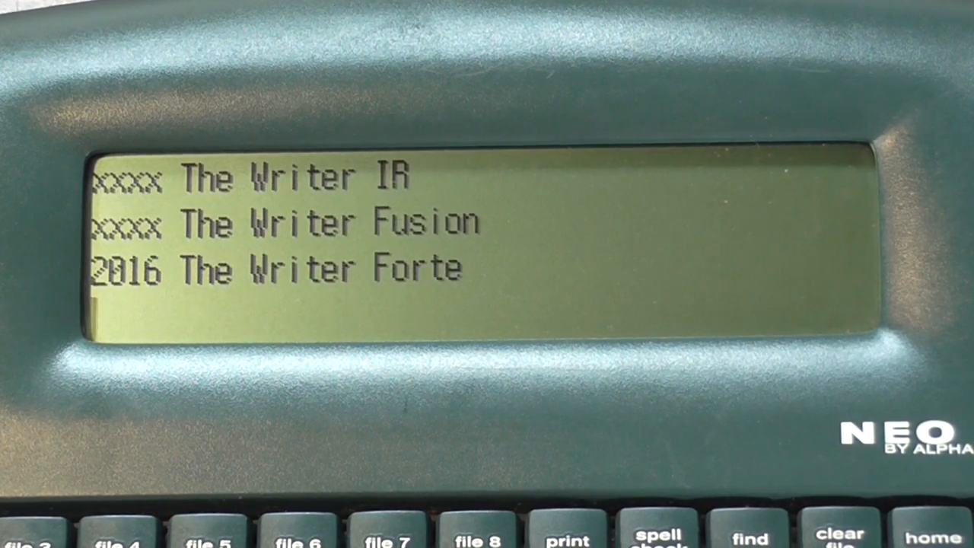
type("The quic")
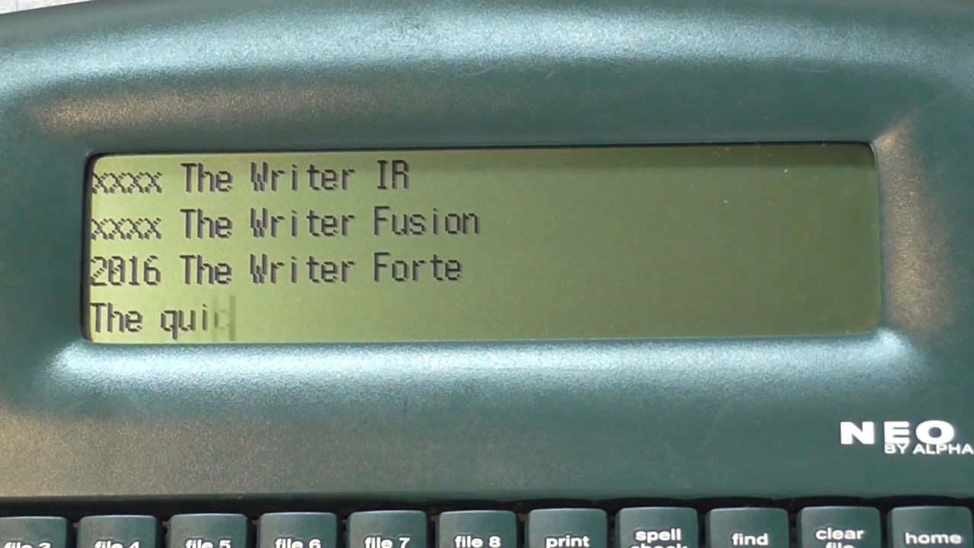
type("ck brown")
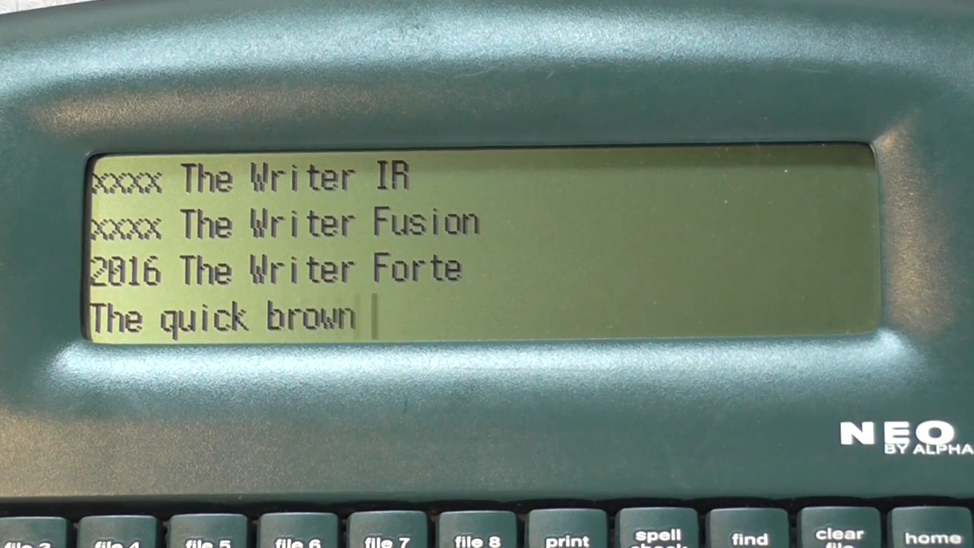
type("fox jumps over the")
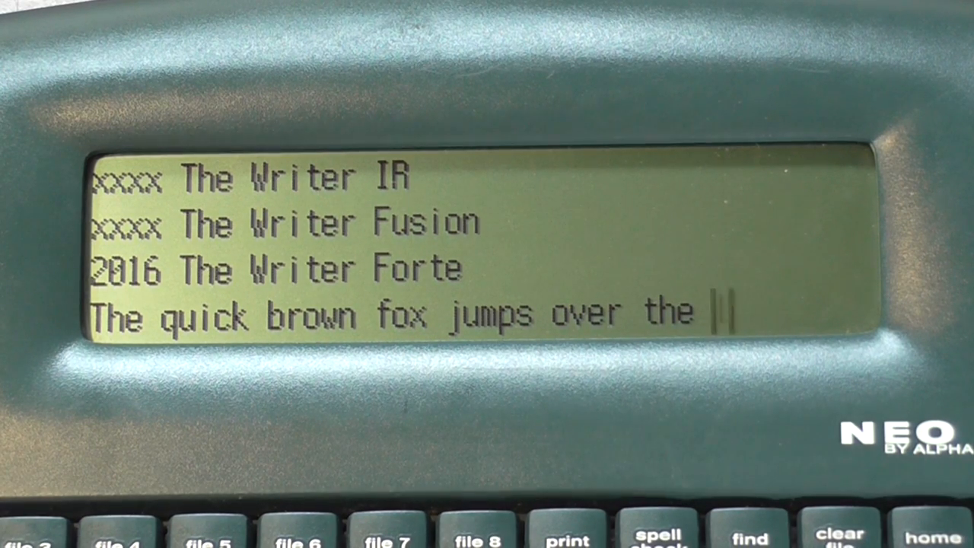
type("lazy dog")
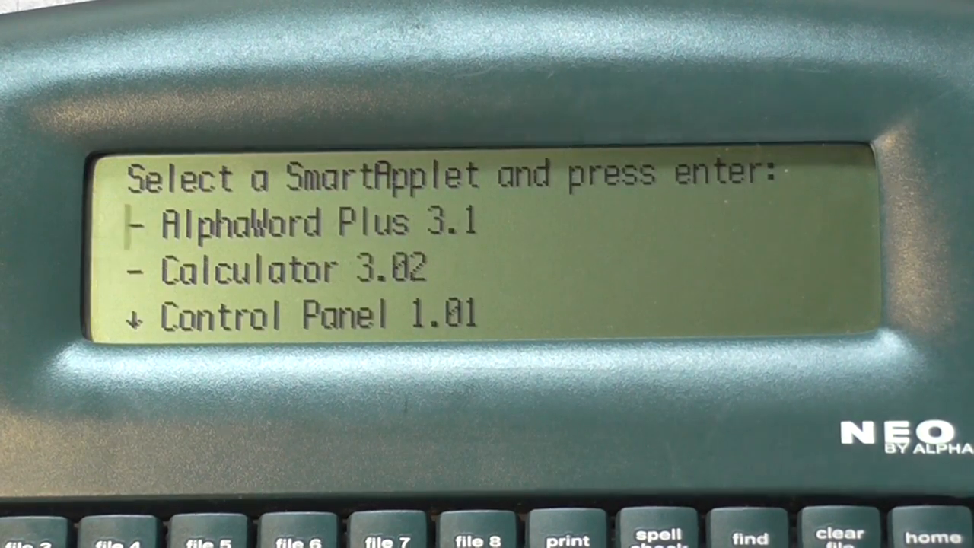
key("enter")
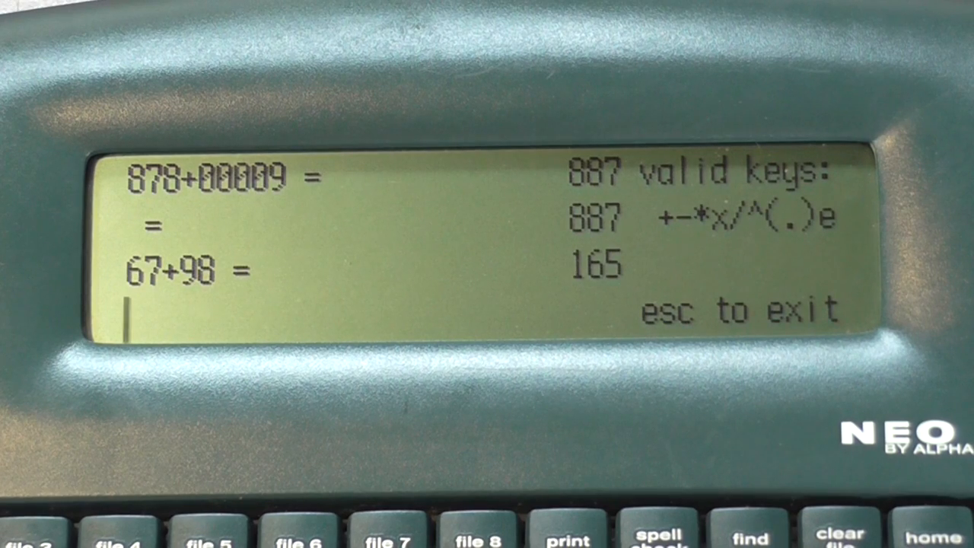
type("67-")
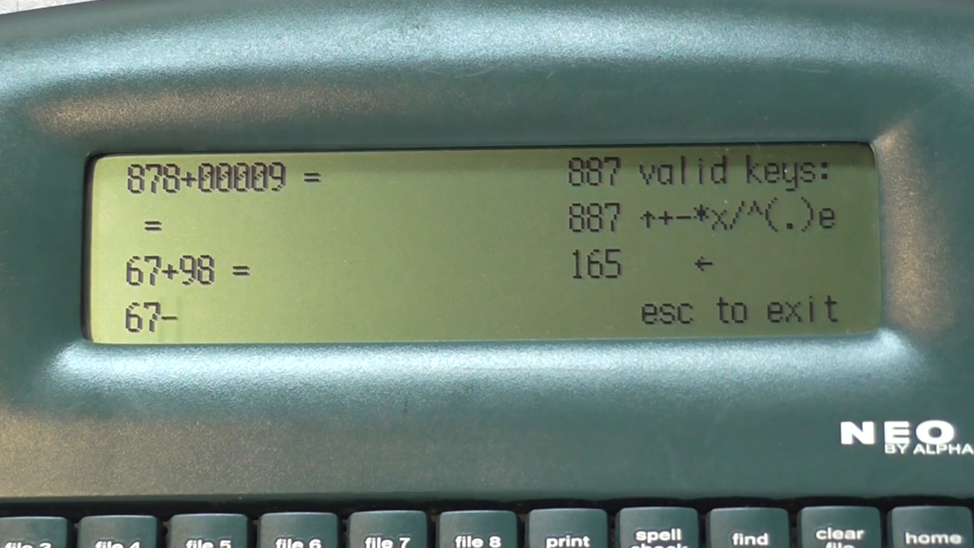
type("76")
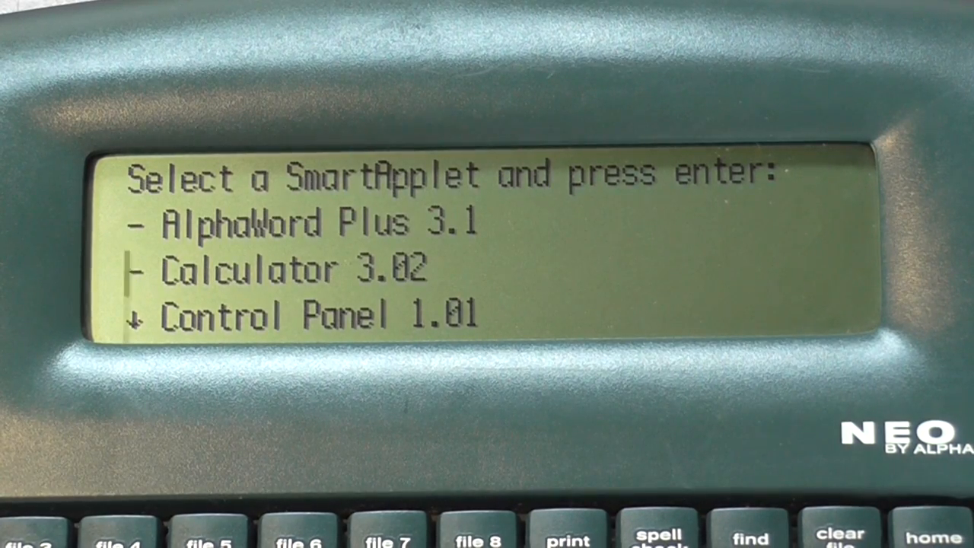
Step: Open Control Panel 1.01 and move down past screen contrast through its options
key("enter")
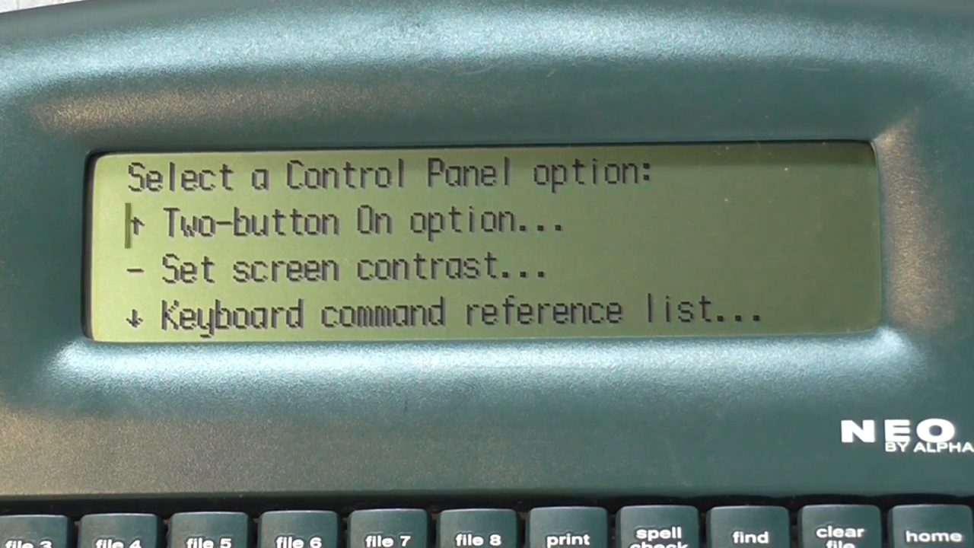
key("down")
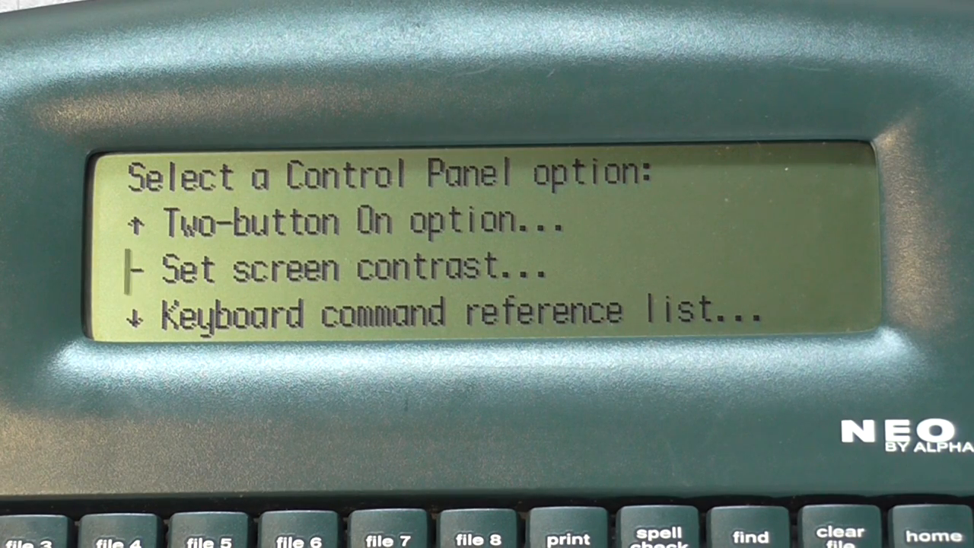
key("down")
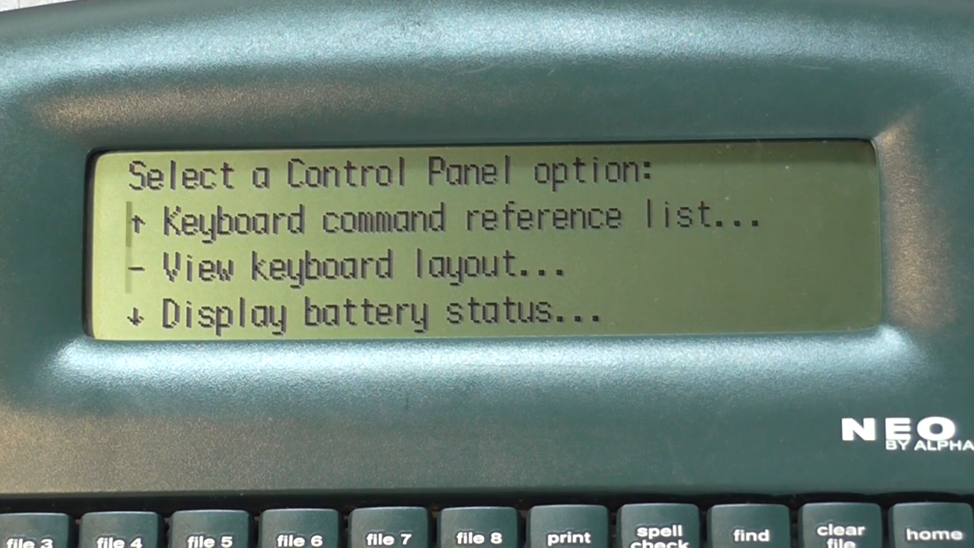
Step: Browse battery status, keyboard layout and slow keys settings, then leave for the applet list
key("down")
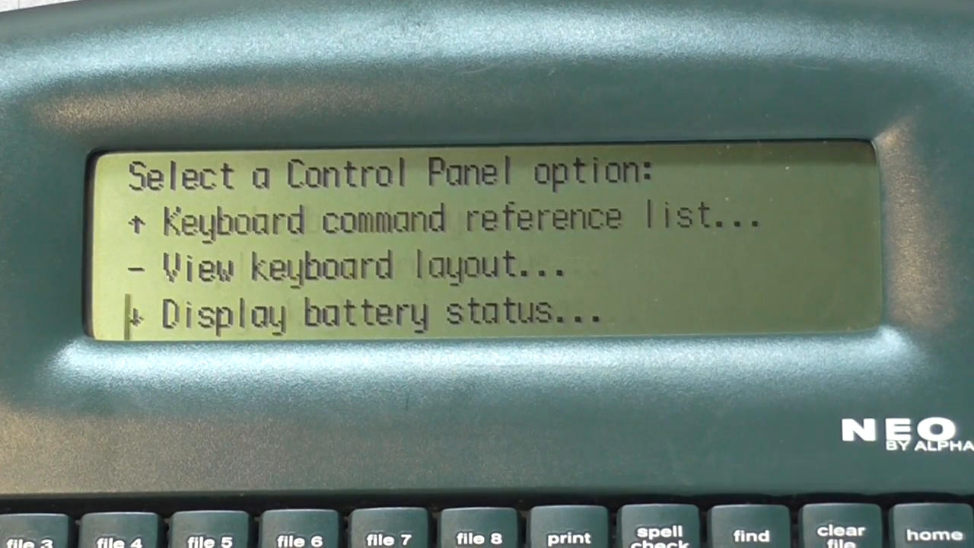
key("down")
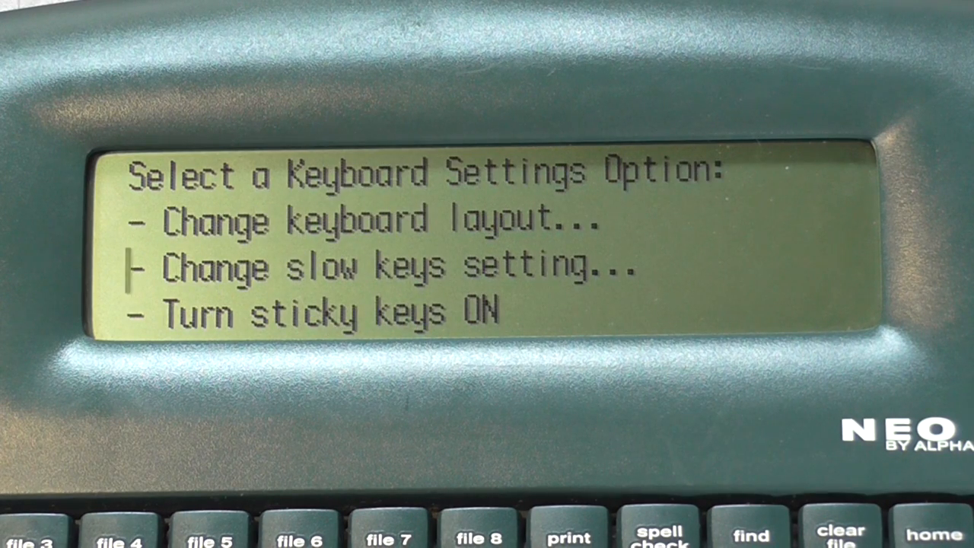
key("Down")
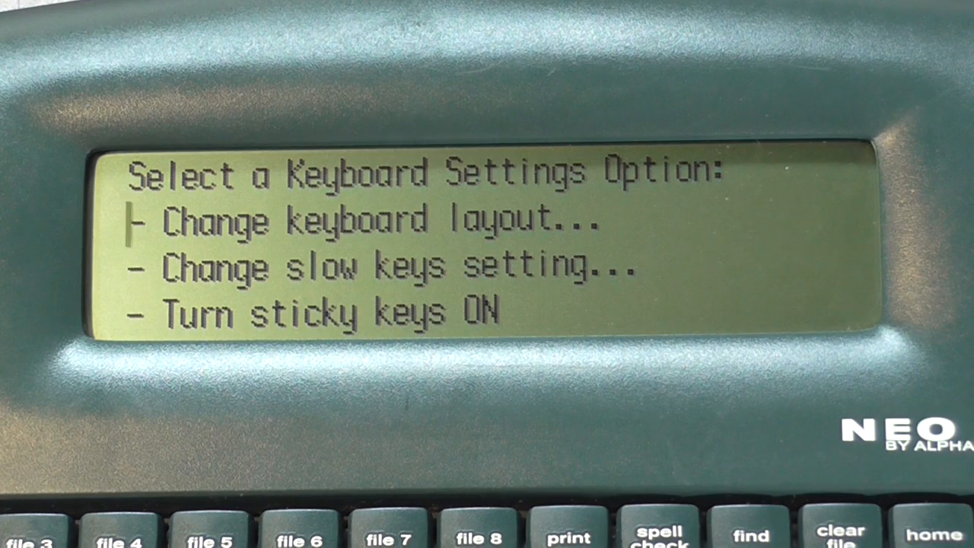
key("down")
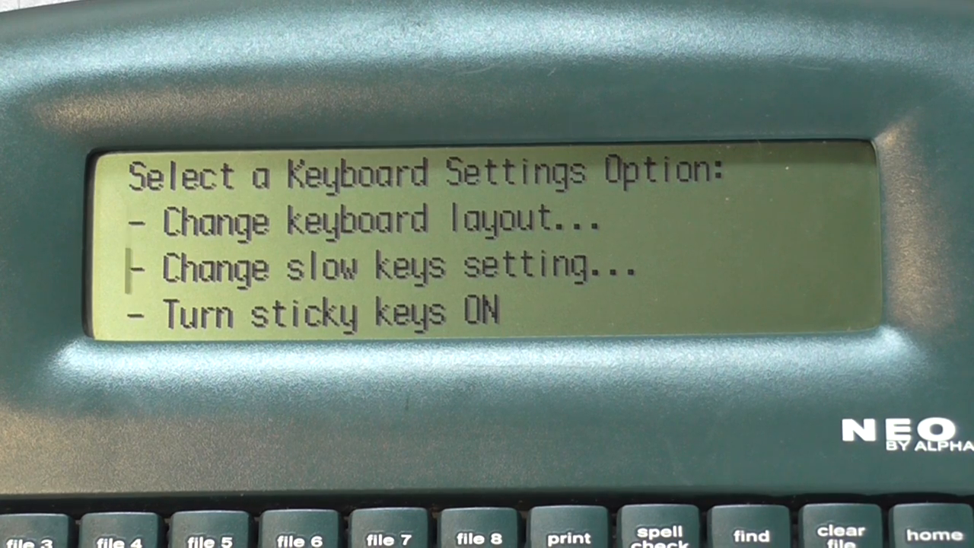
key("down")
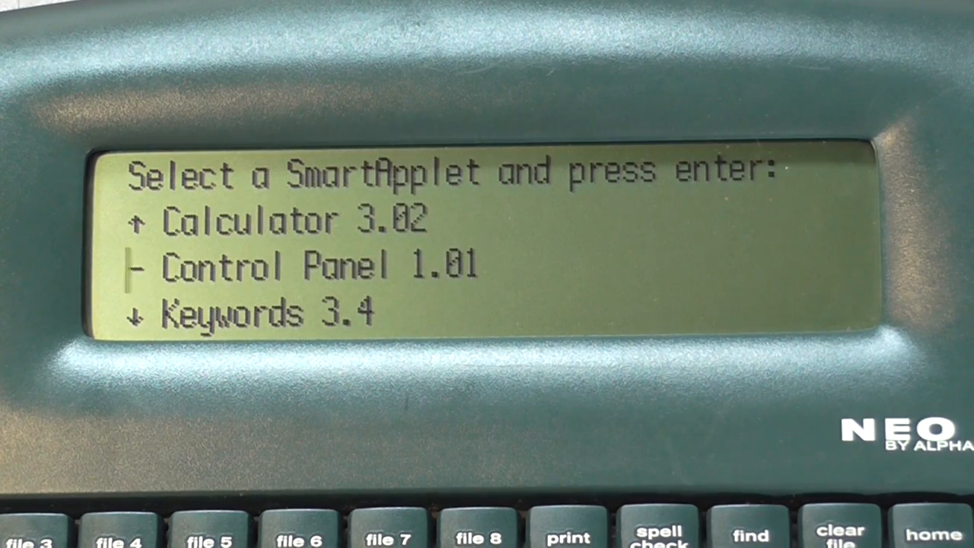
Step: Go through the Keywords and Beamer applets, then return to the quick brown fox file
key("down")
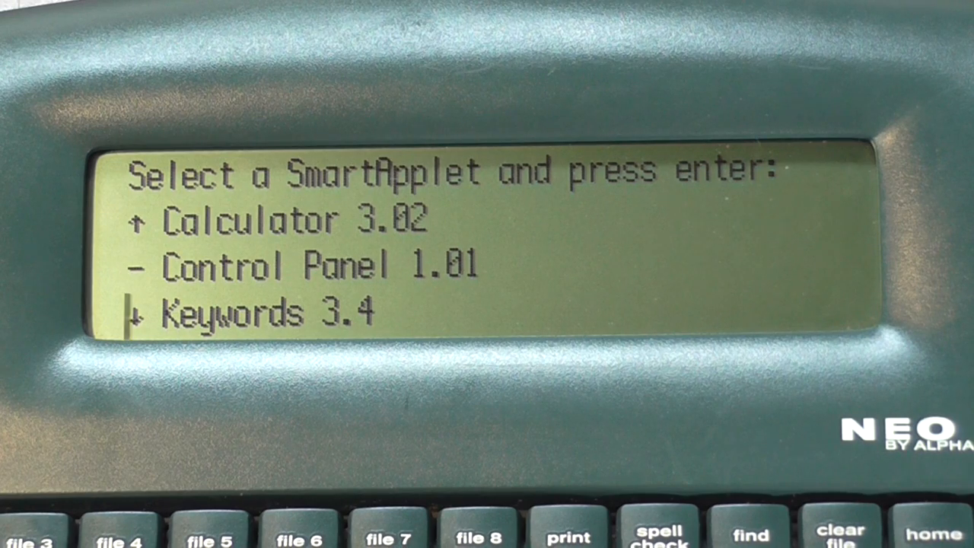
key("enter")
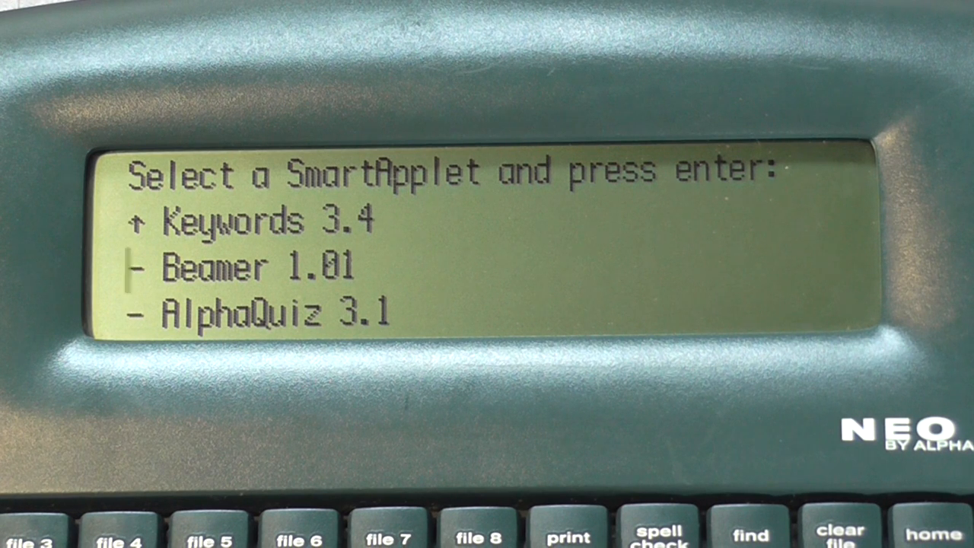
key("down")
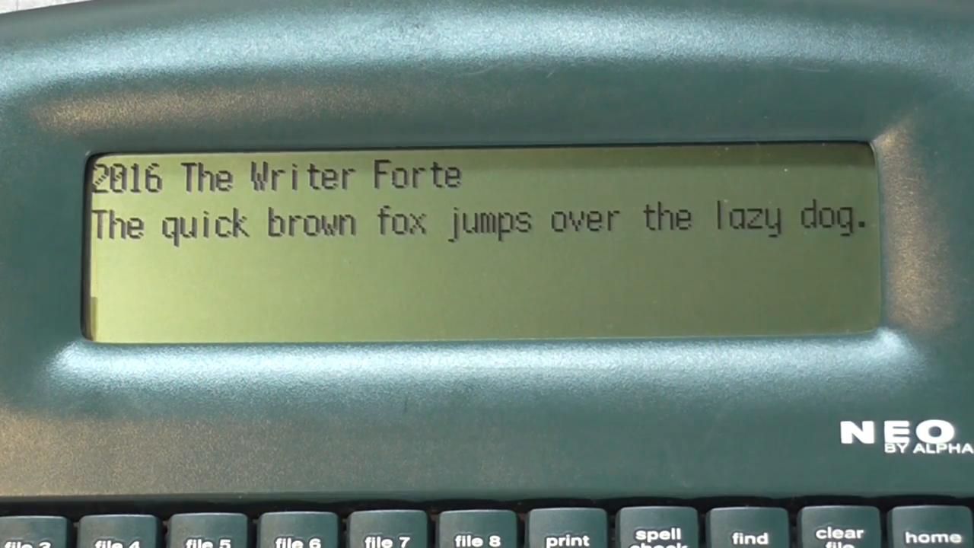
Step: Type 'The Alphasmnart is such a cool little device' on a new line
type("The")
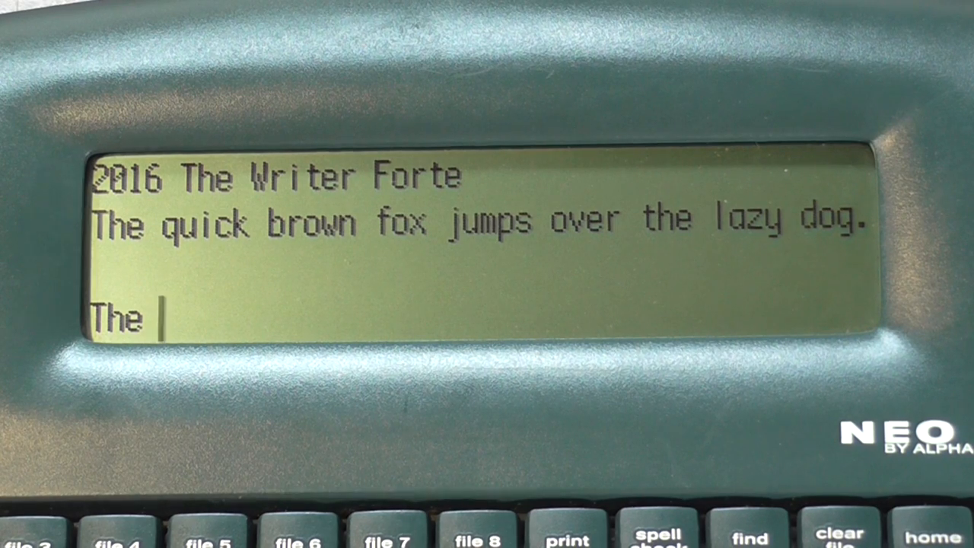
type("Al")
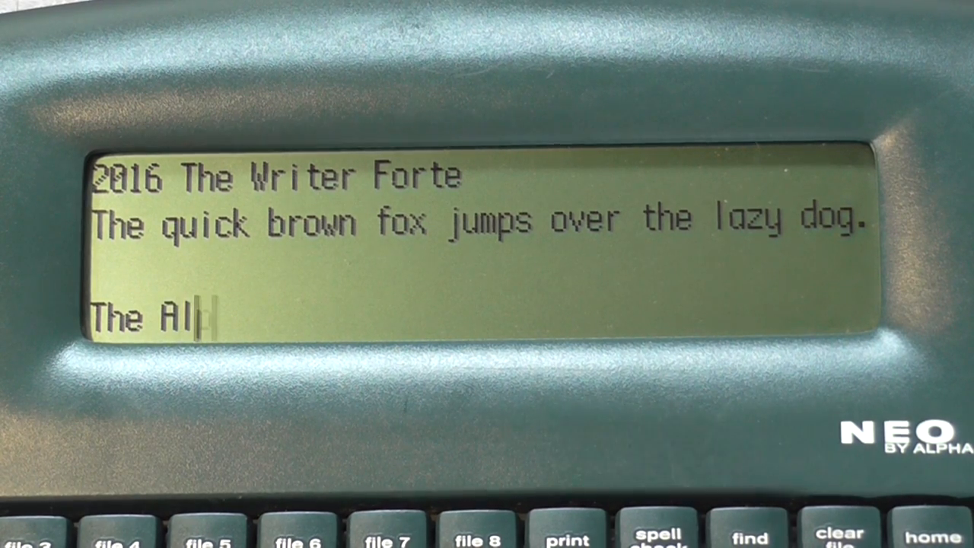
type("phasmnart")
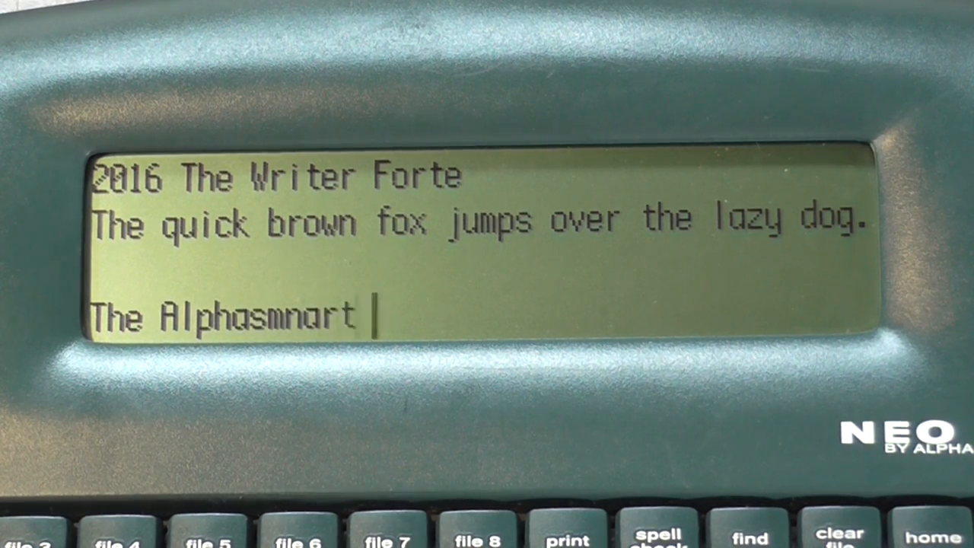
type("is such a")
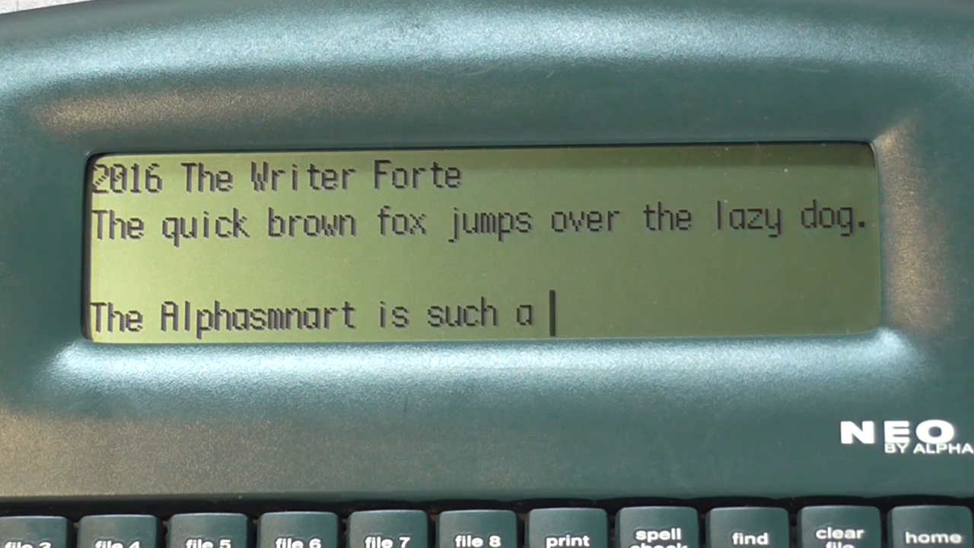
type("cool little")
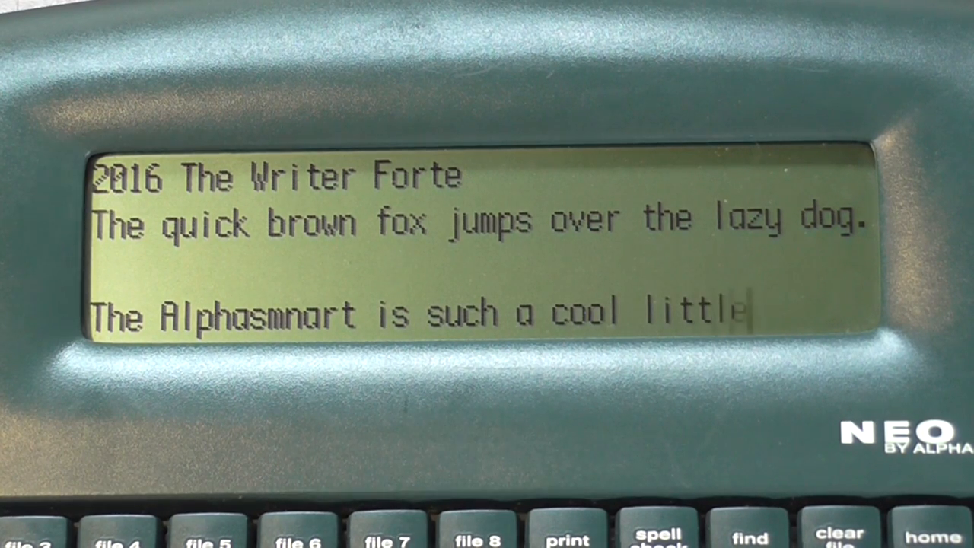
type("device")
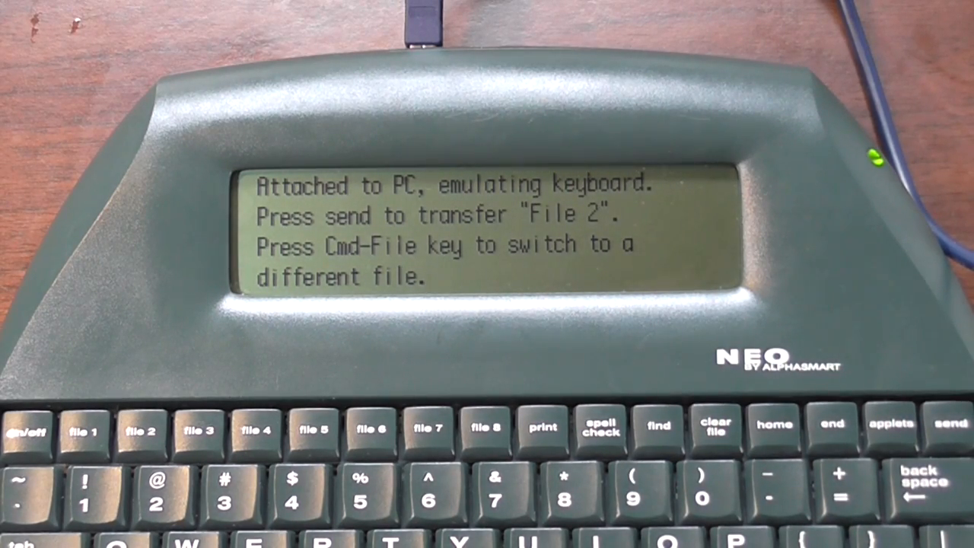
Step: Start sending File 2 to the attached PC
left_click(941, 426)
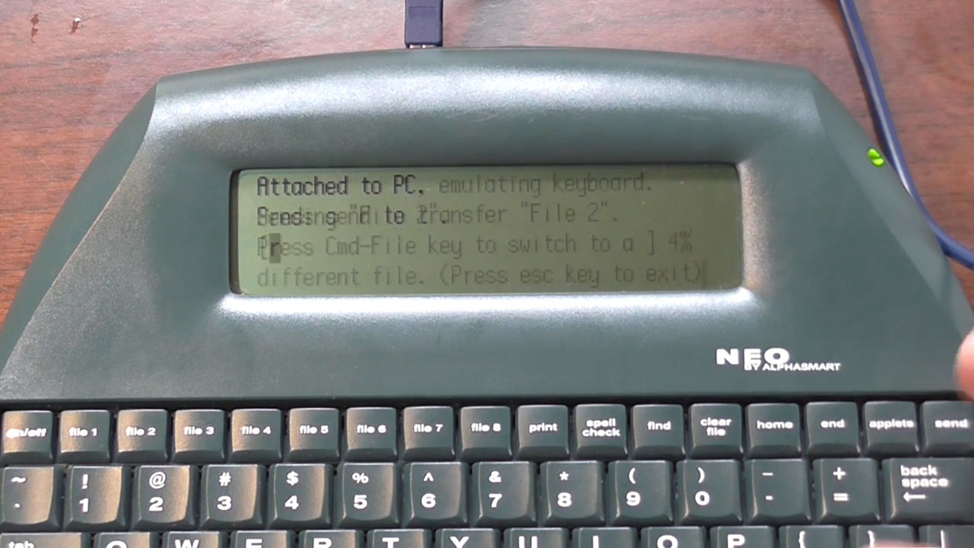